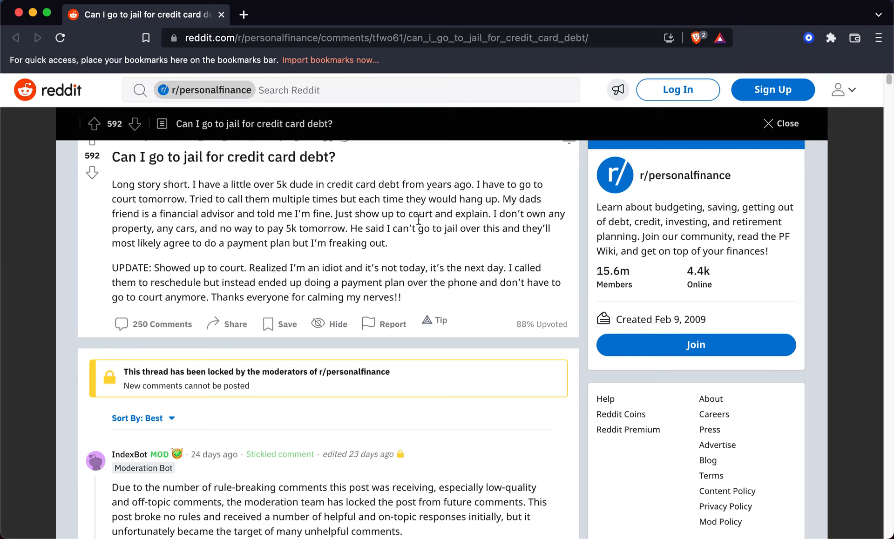
mouse_move(418, 206)
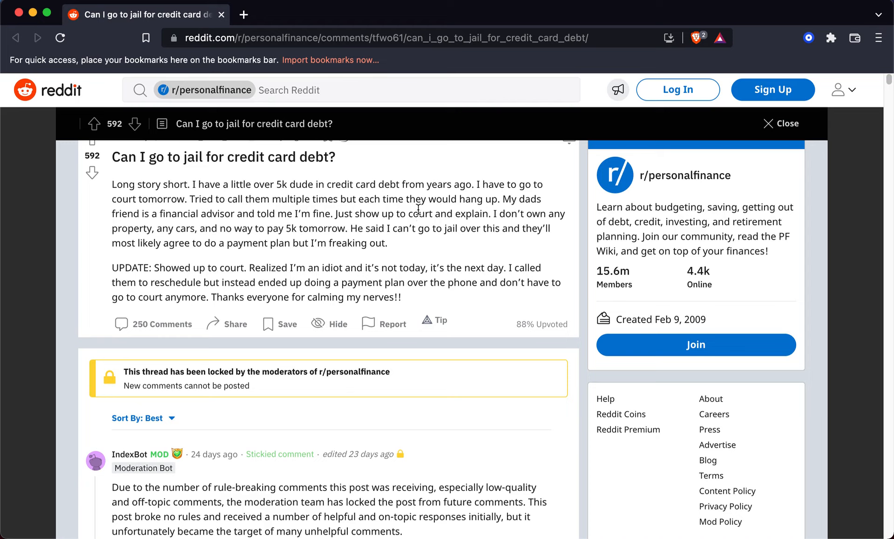